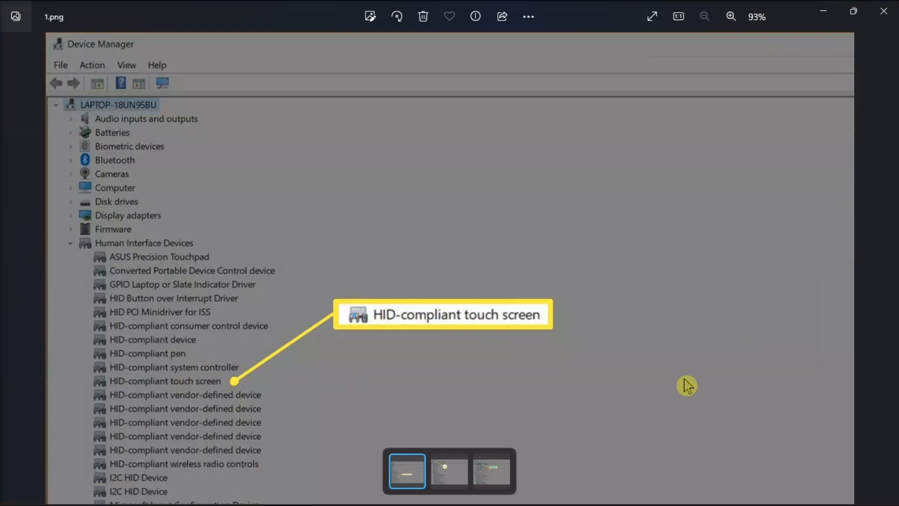
{"action": "mouse_move", "coordinate": [472, 338]}
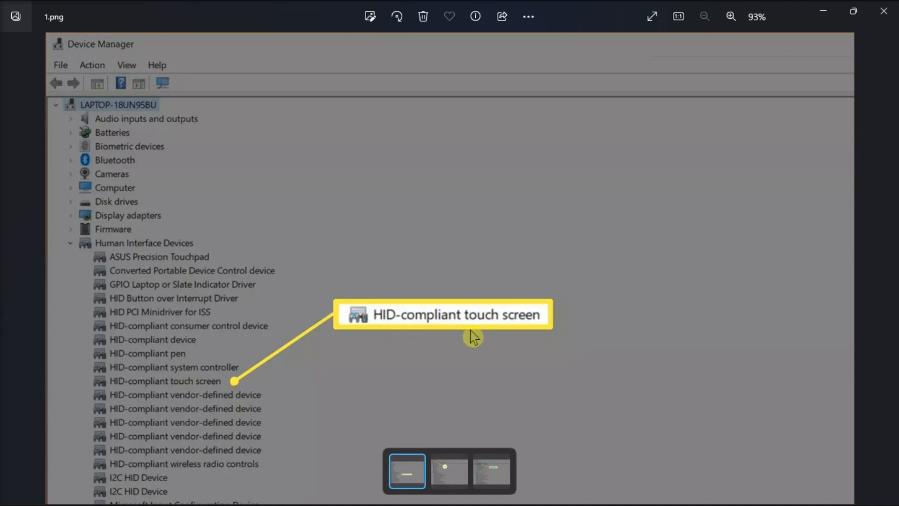
{"action": "mouse_move", "coordinate": [250, 404]}
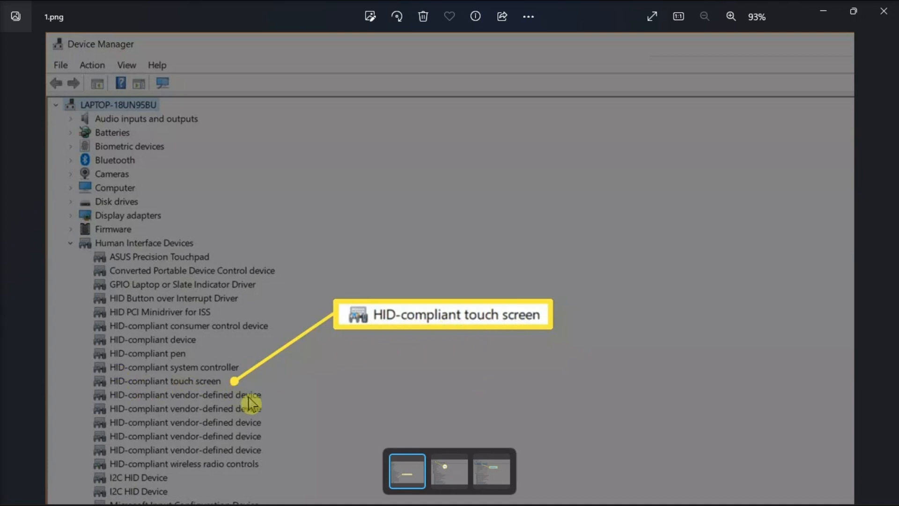
{"action": "mouse_move", "coordinate": [334, 403]}
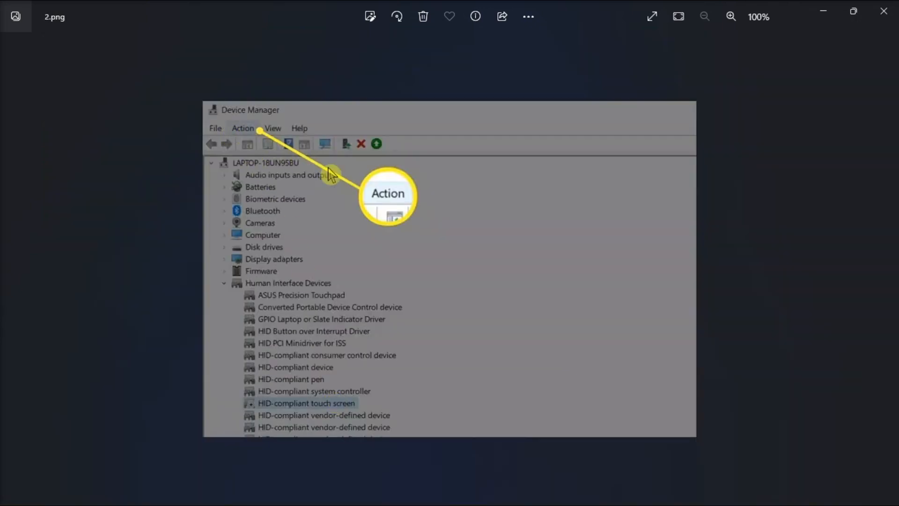
- Advance to screenshot 3.png showing the Enable device option in Device Manager
{"action": "left_click", "coordinate": [242, 128]}
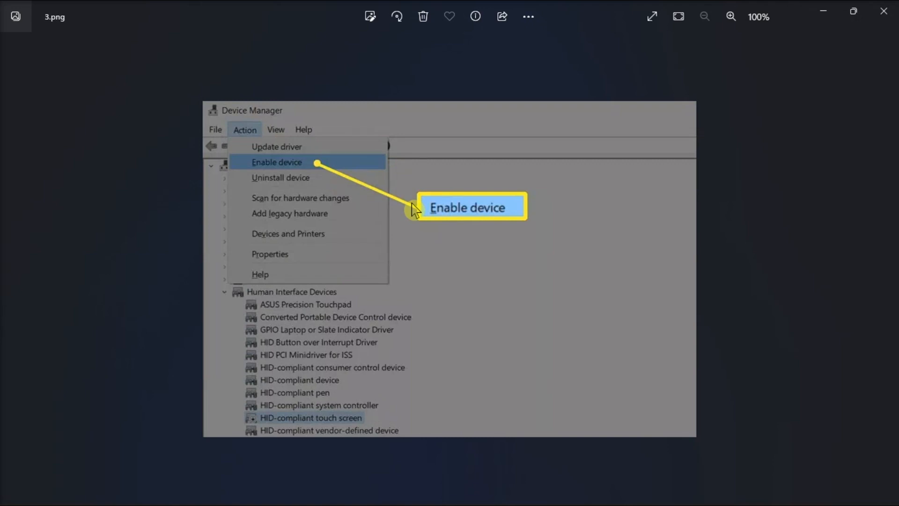
{"action": "mouse_move", "coordinate": [425, 242]}
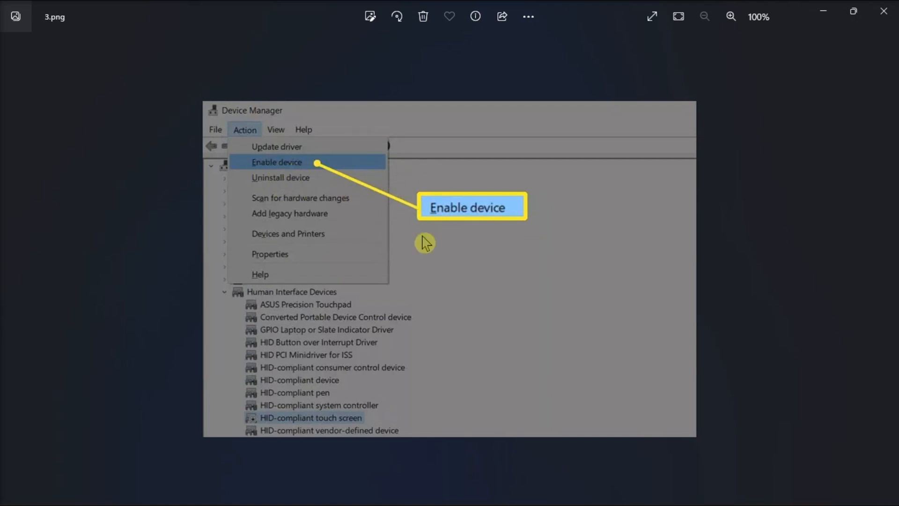
{"action": "mouse_move", "coordinate": [563, 231]}
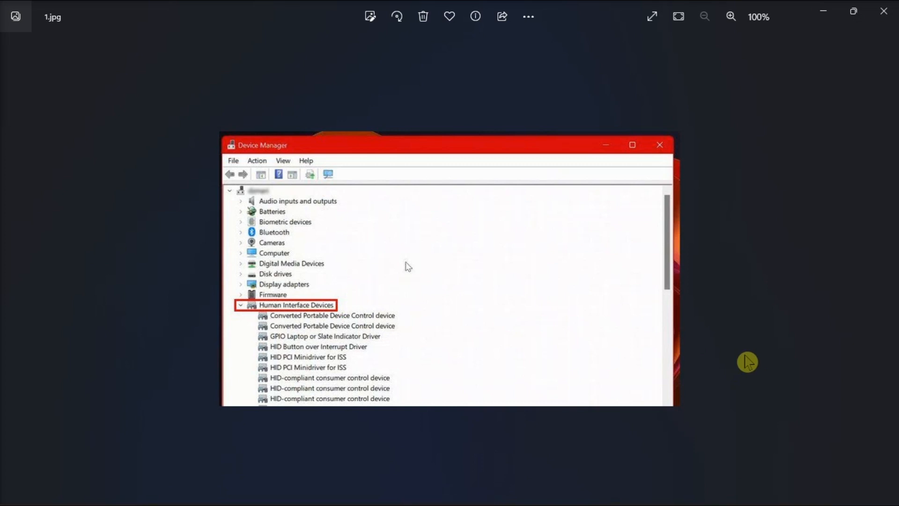
{"action": "mouse_move", "coordinate": [241, 321]}
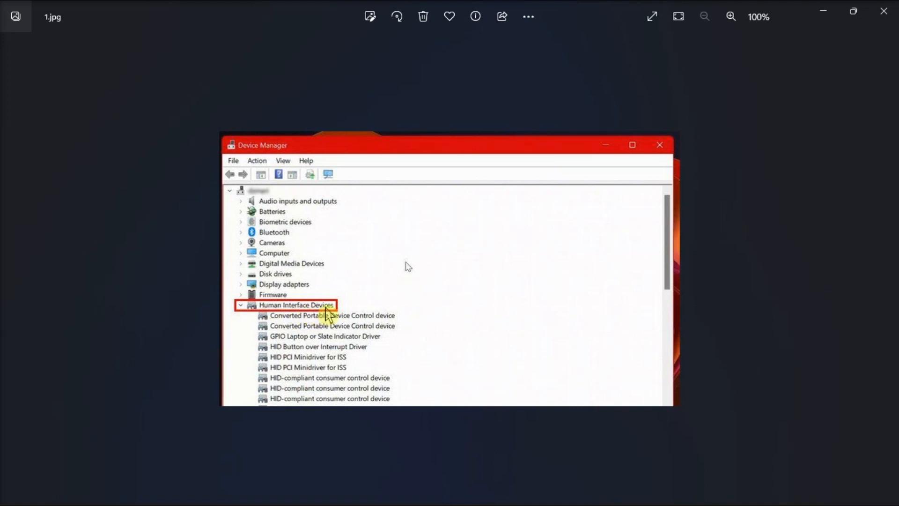
- Advance to screenshot 3.jpg marking the Disable device option in Device Manager
{"action": "left_click", "coordinate": [260, 185]}
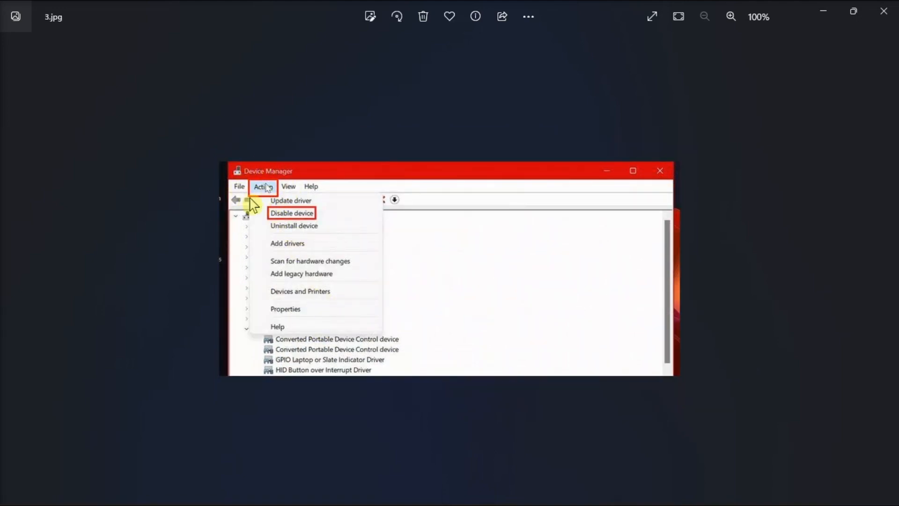